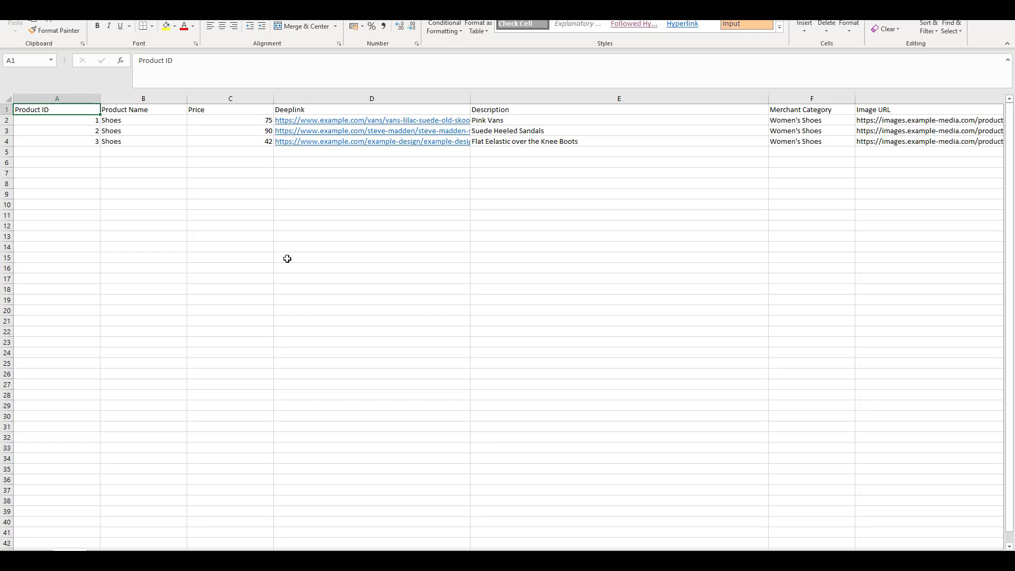
Review the spreadsheet's column headers: Product Name, Price, Description and the next one
click(142, 109)
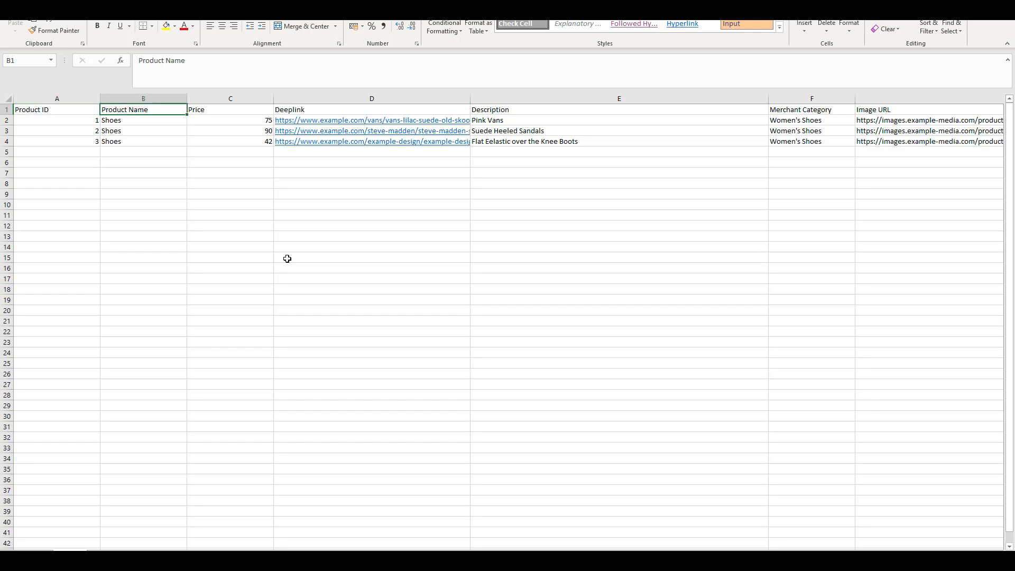
click(229, 109)
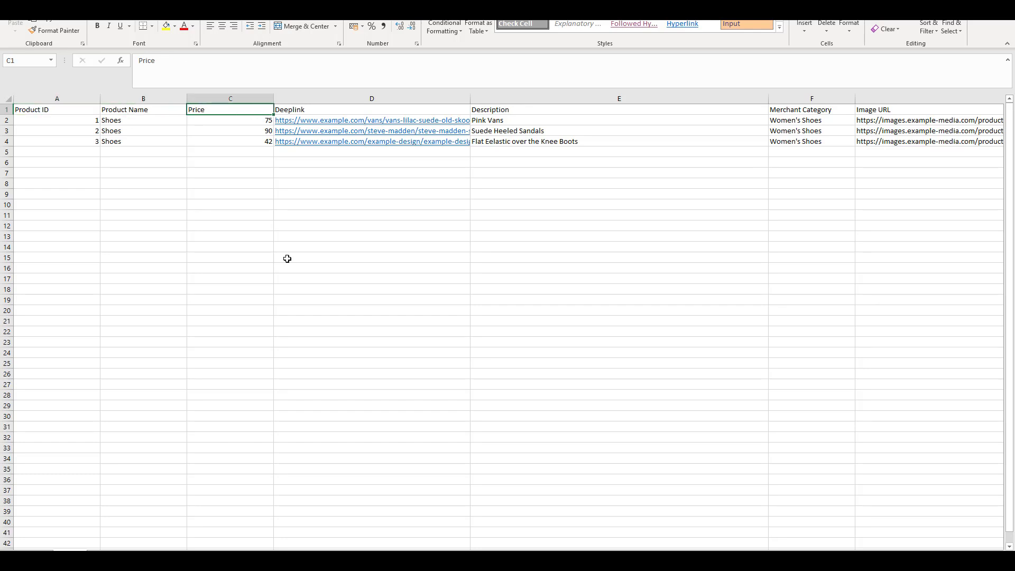
click(618, 109)
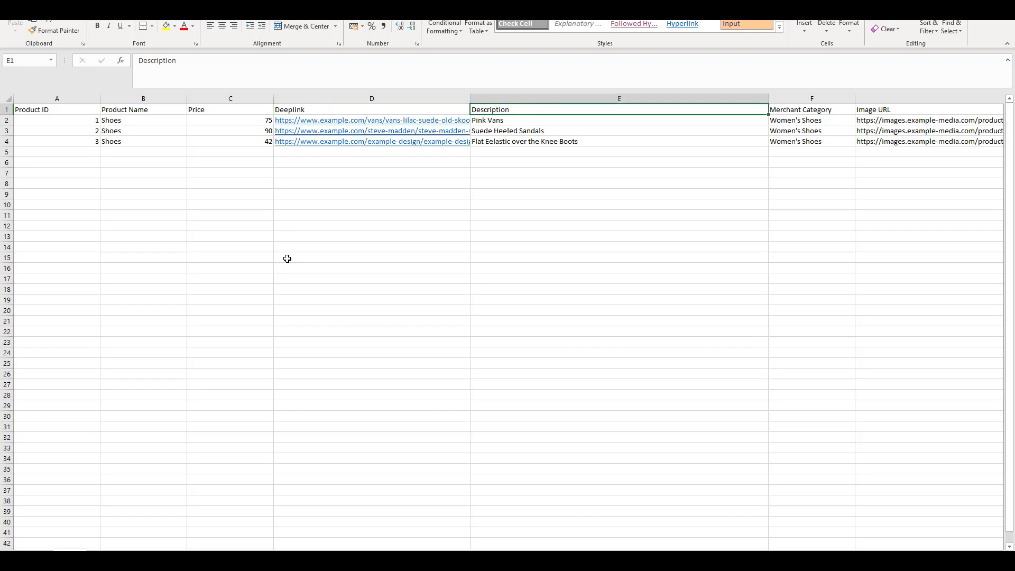
click(811, 109)
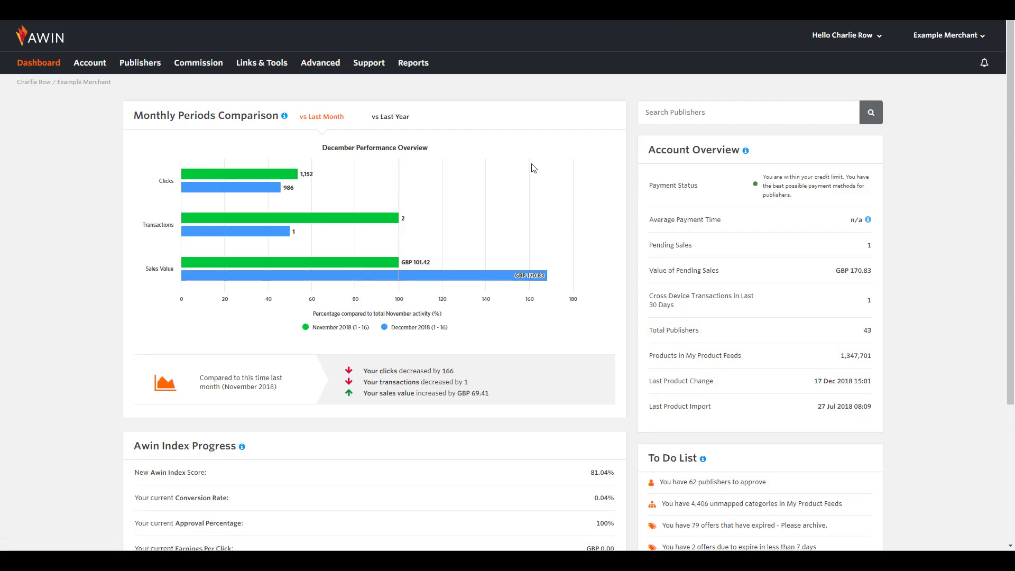
Reach My Product Feeds from the Advanced menu's Product Feed Toolset
click(319, 63)
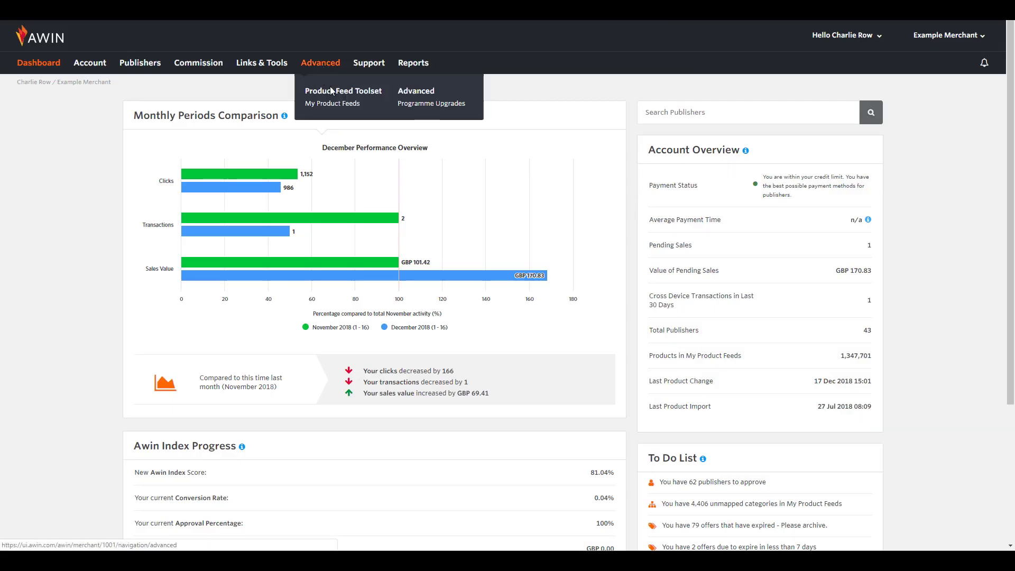
click(333, 103)
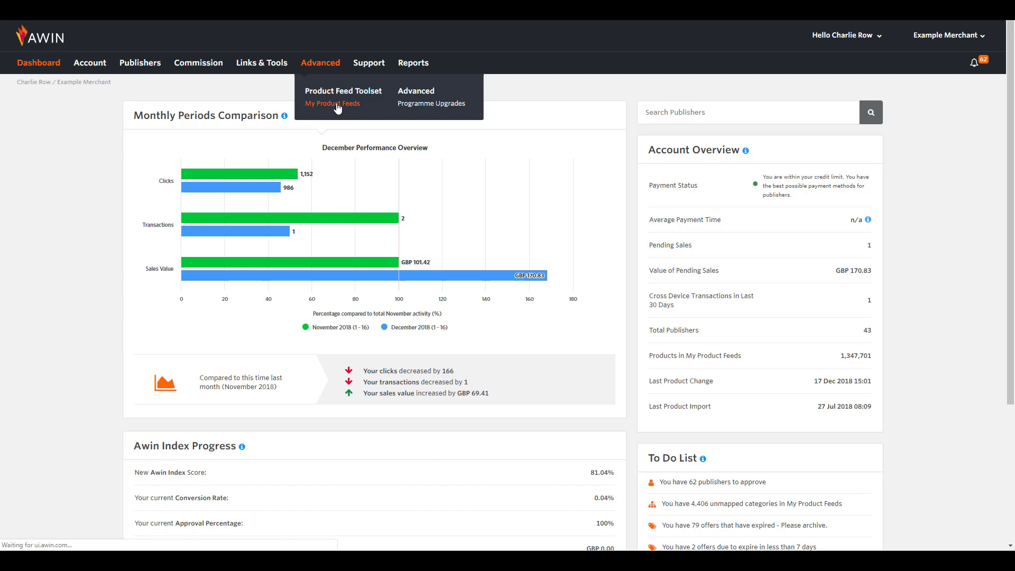
click(332, 103)
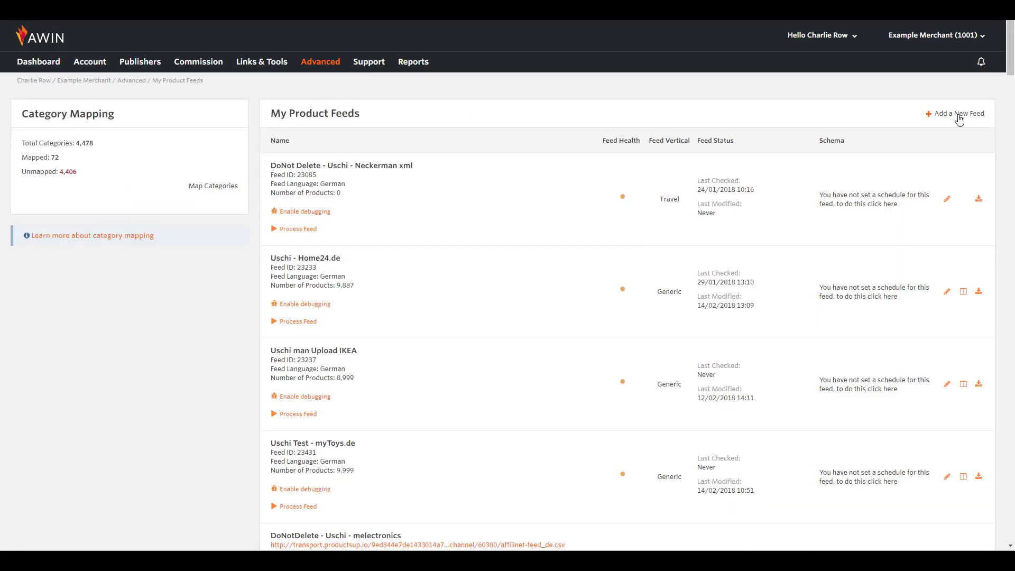
Start a new feed with English as language and Manual Upload as transfer method
click(956, 113)
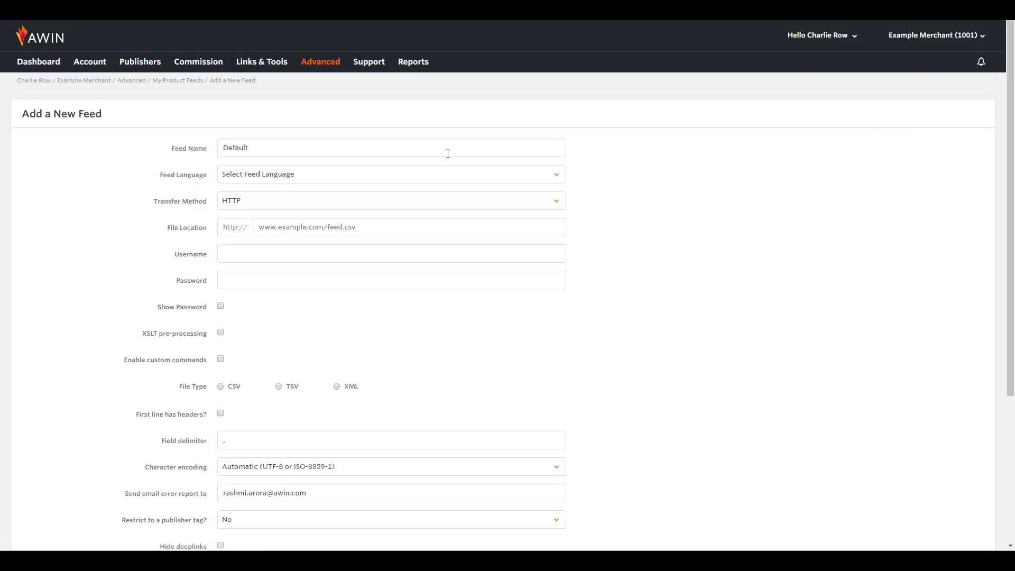
click(392, 173)
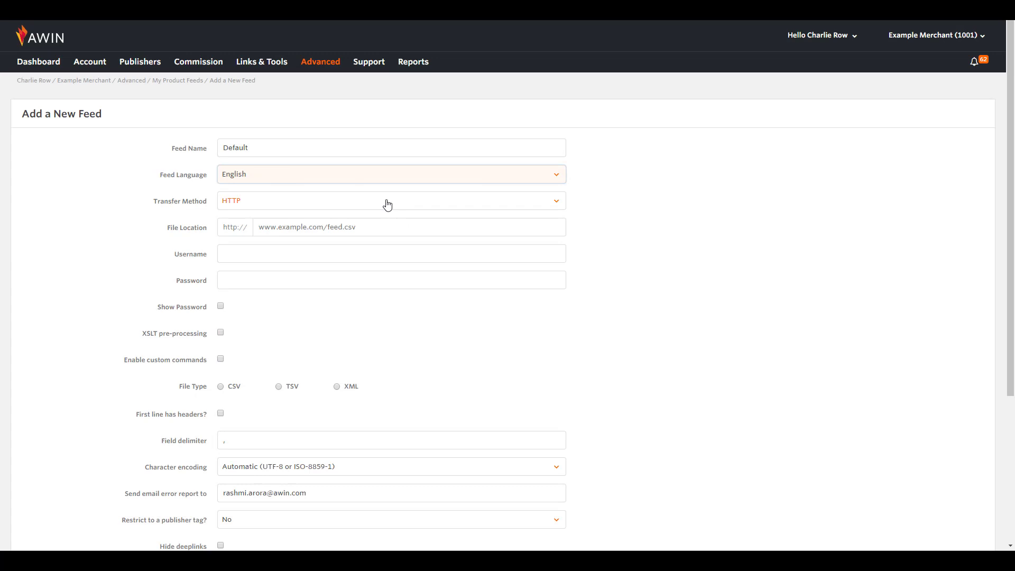
click(388, 201)
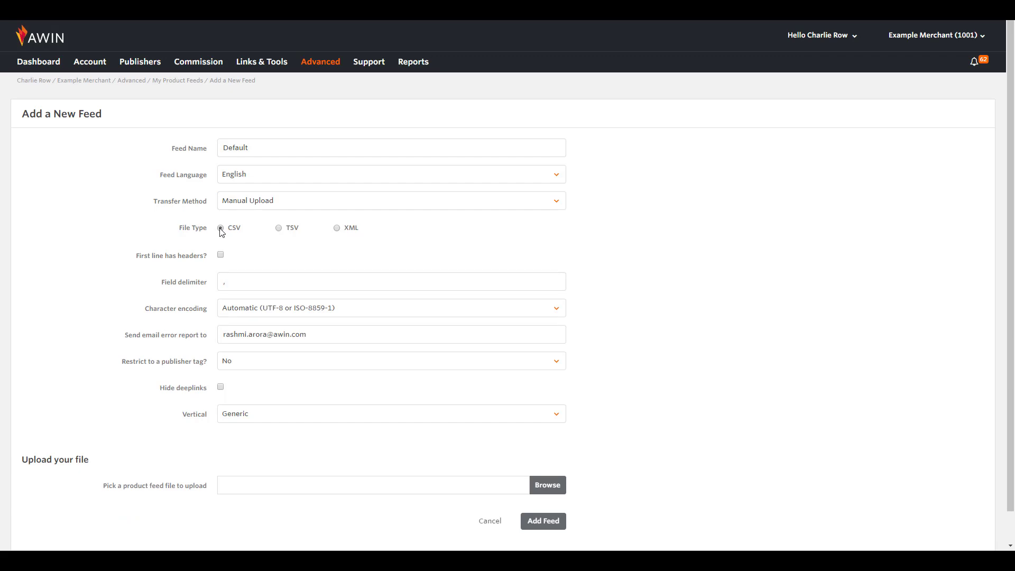
mouse_move(220, 254)
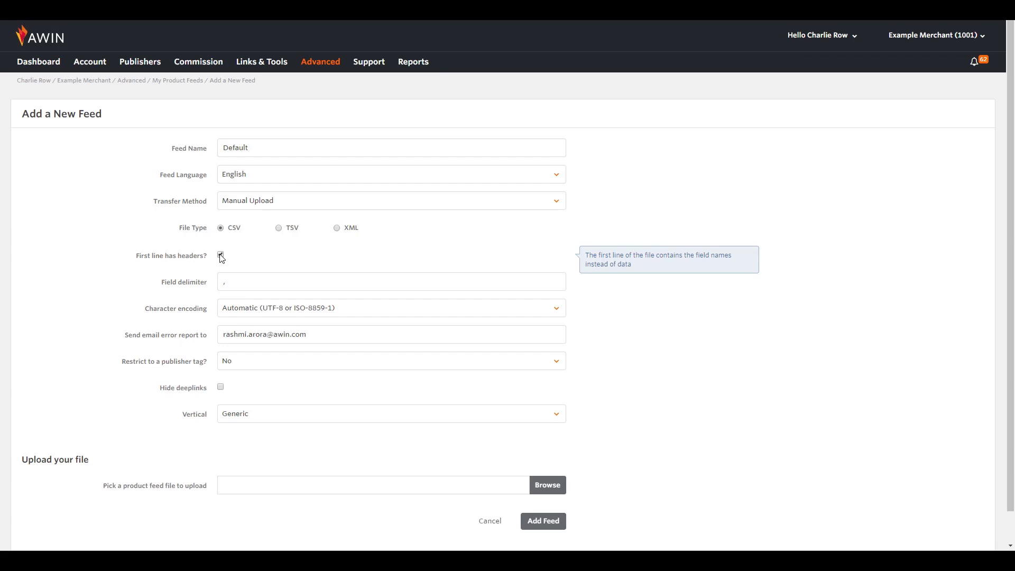
Mark the first line as headers and attach the Product Feed spreadsheet as the CSV file
click(220, 255)
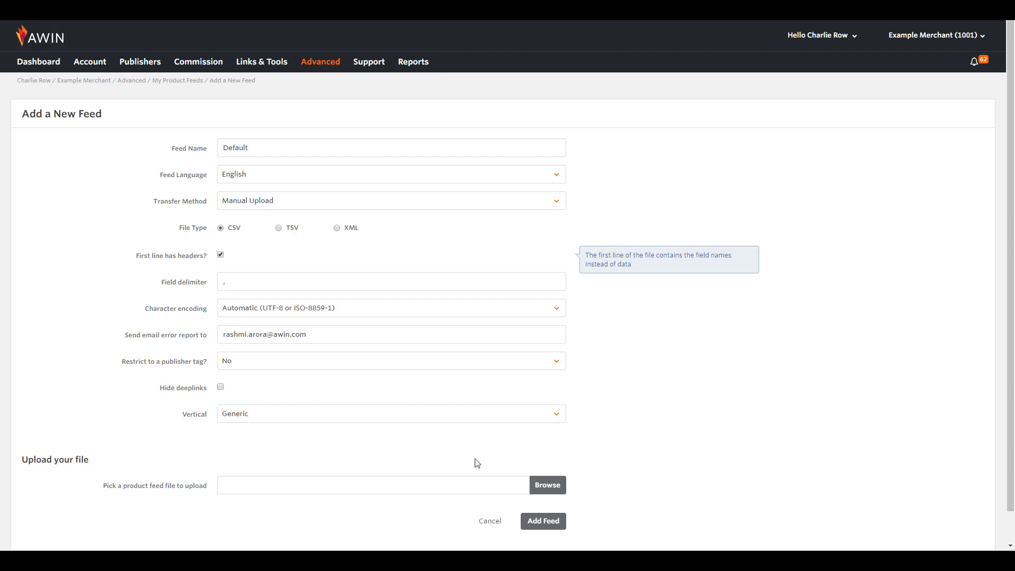
mouse_move(546, 485)
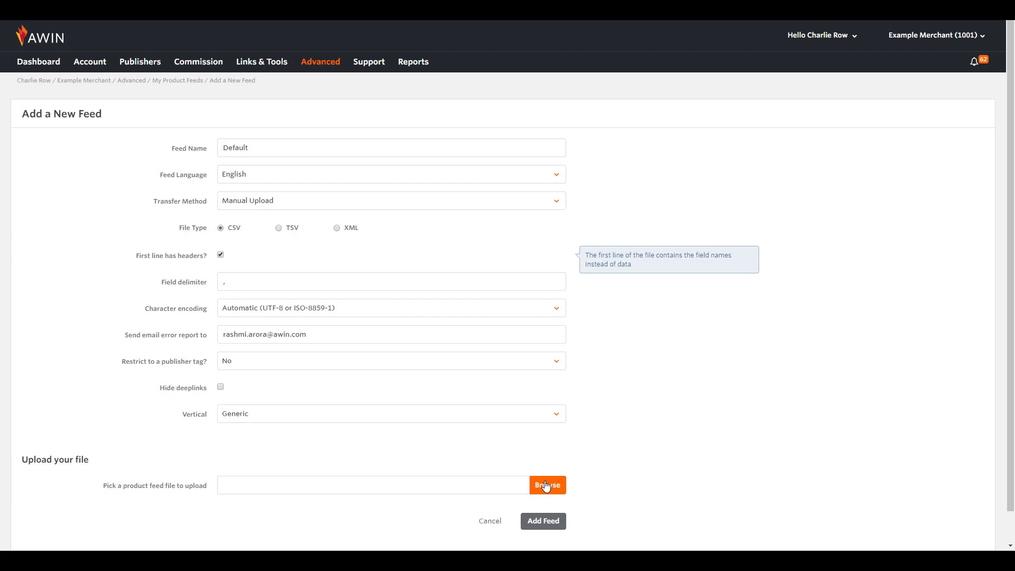
click(547, 486)
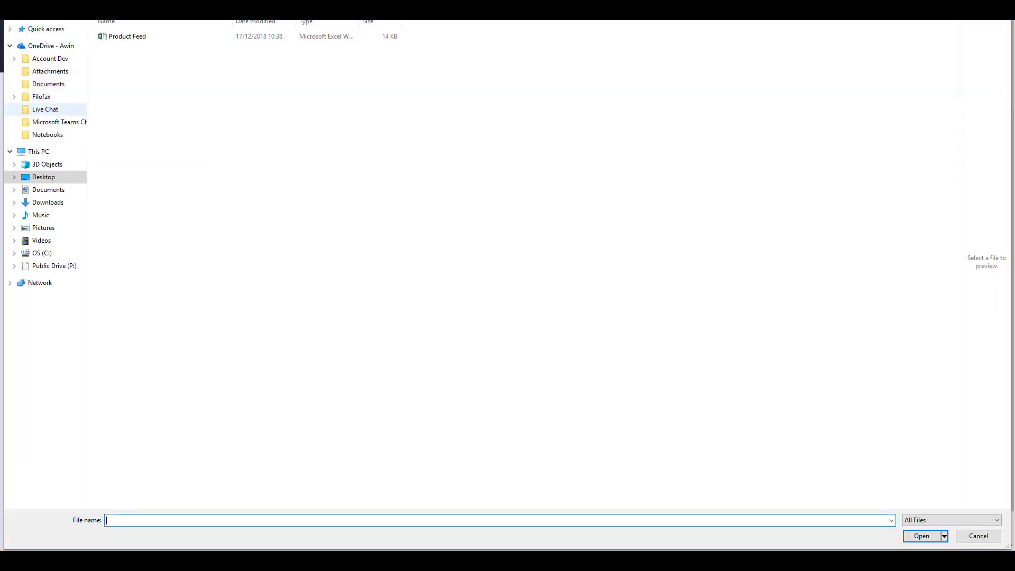
click(128, 35)
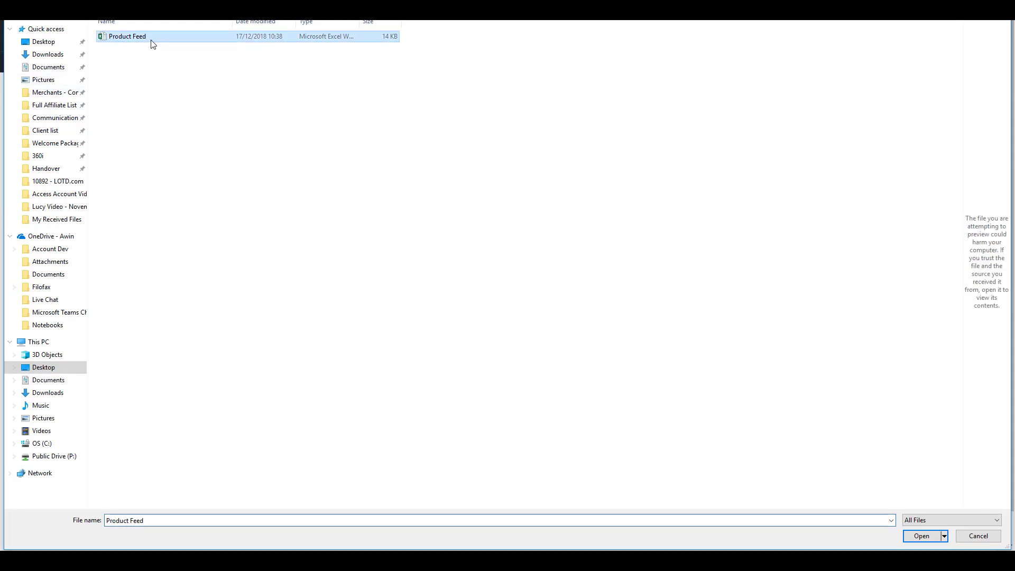
click(920, 534)
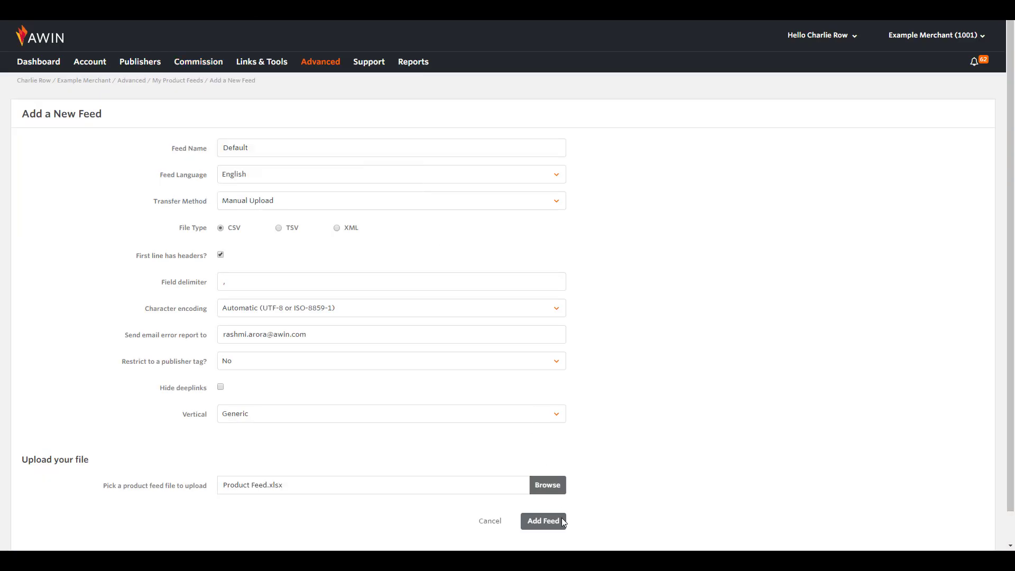
Submit the new feed with Add Feed, returning to the My Product Feeds list
click(542, 520)
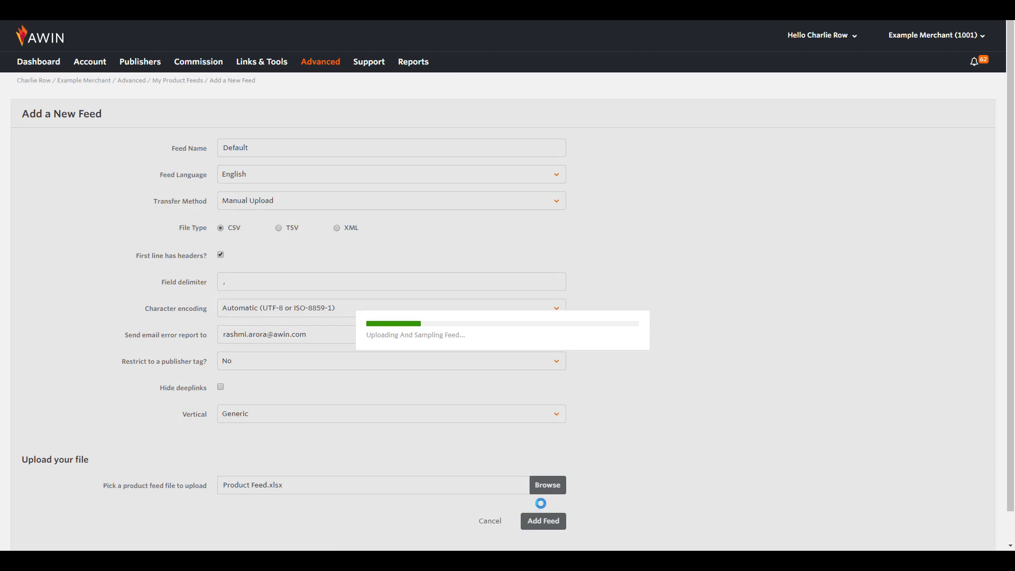
click(542, 521)
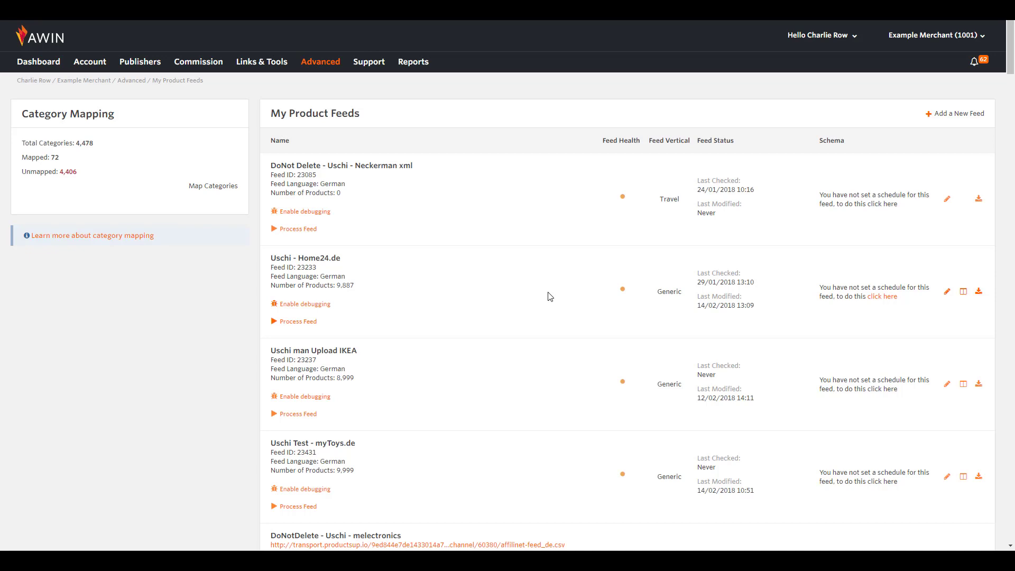
mouse_move(622, 197)
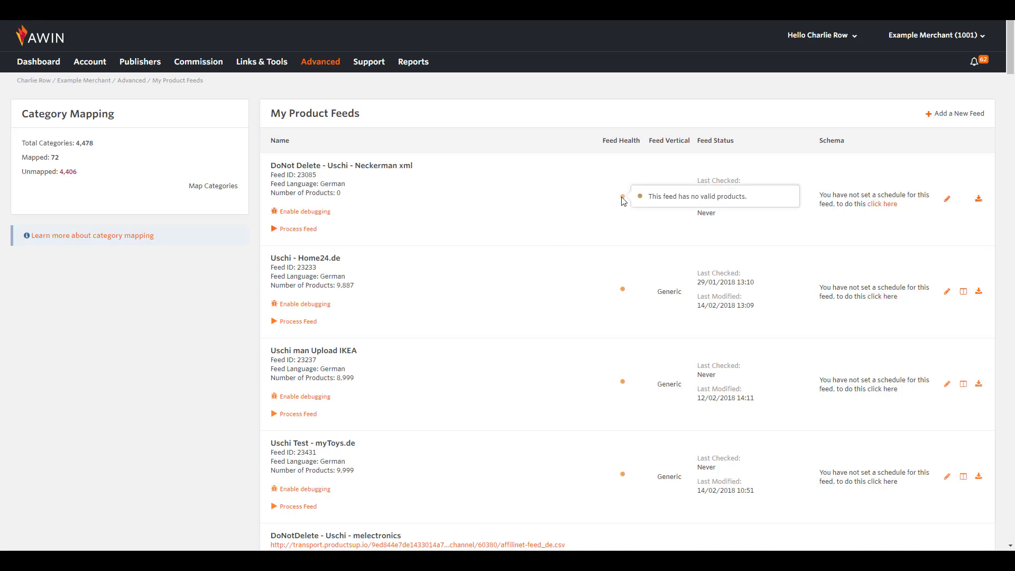
mouse_move(621, 289)
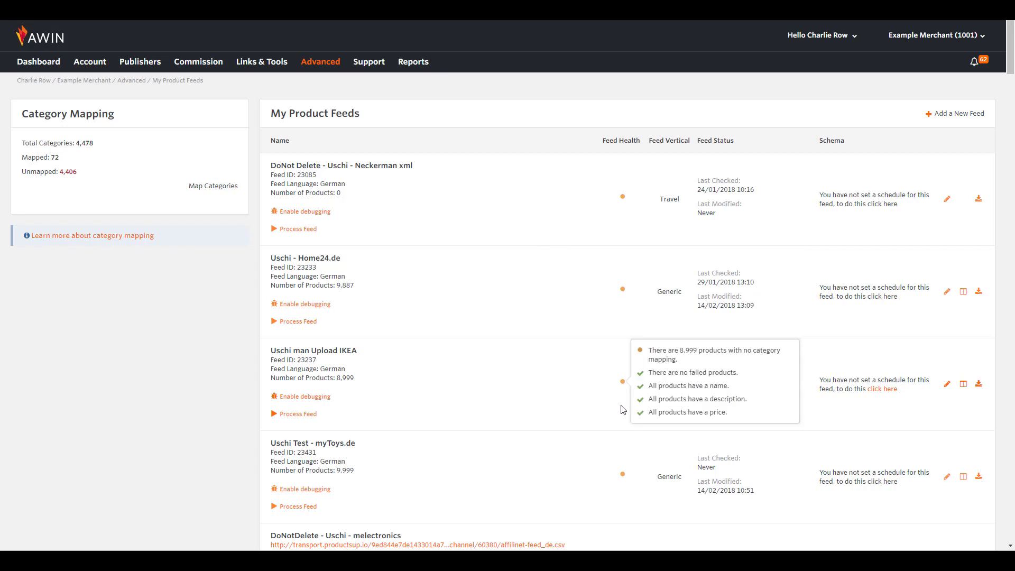
mouse_move(623, 475)
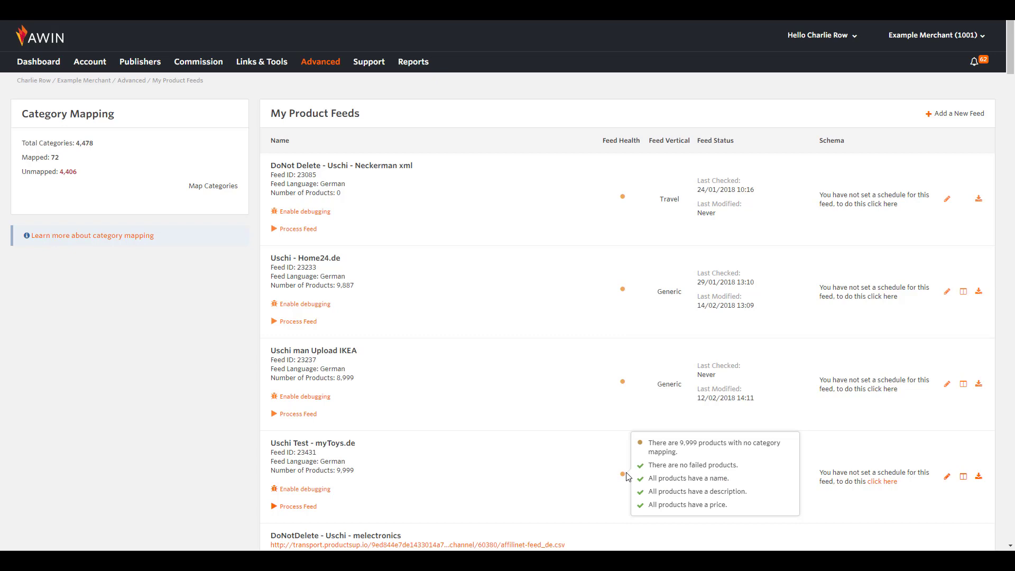
scroll(down, 3)
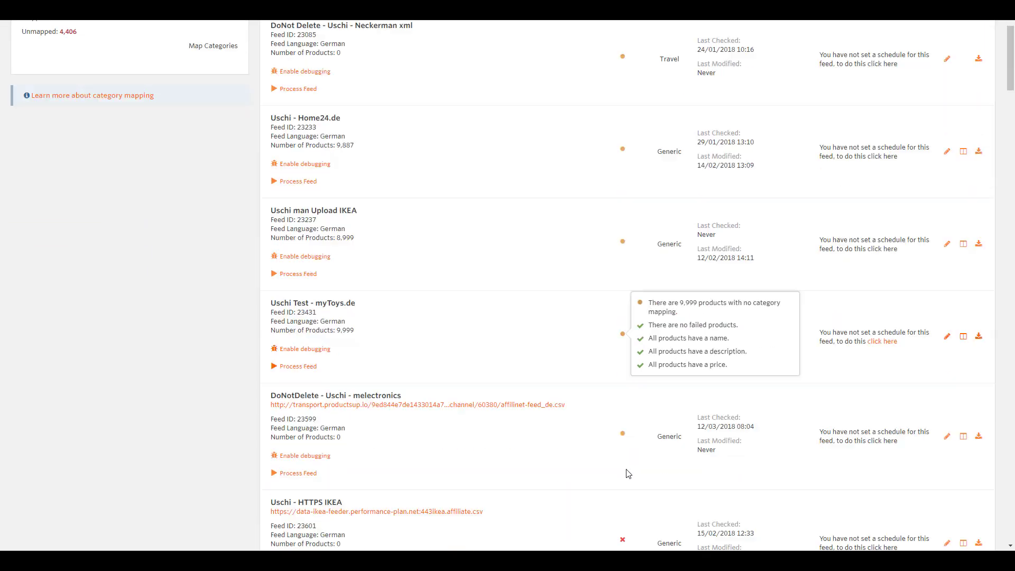
scroll(down, 3)
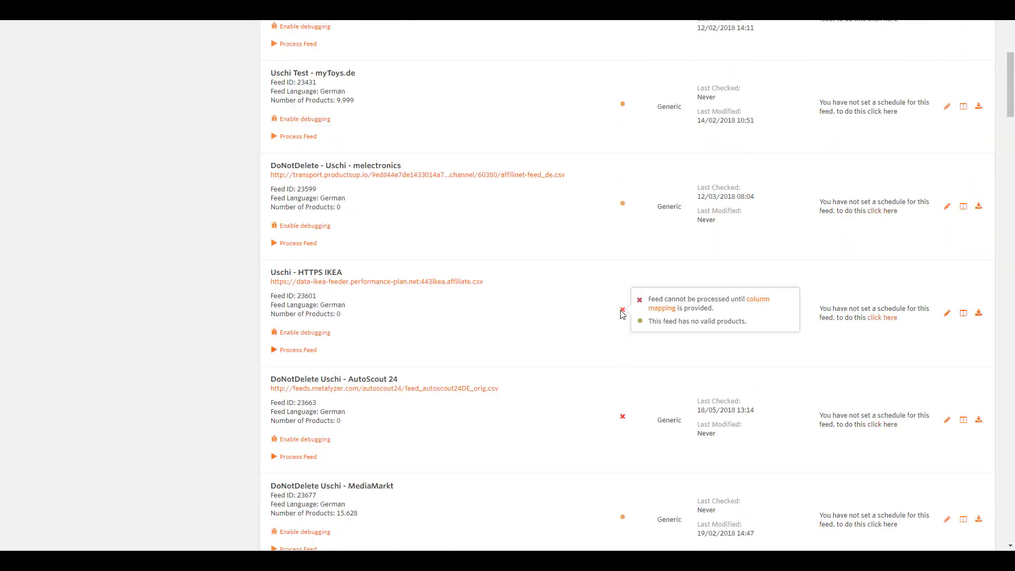